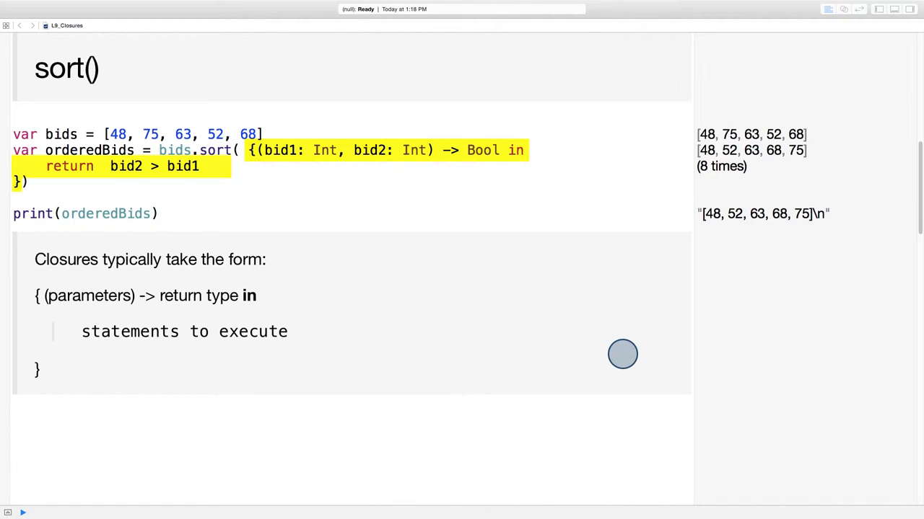
mouse_move(392, 197)
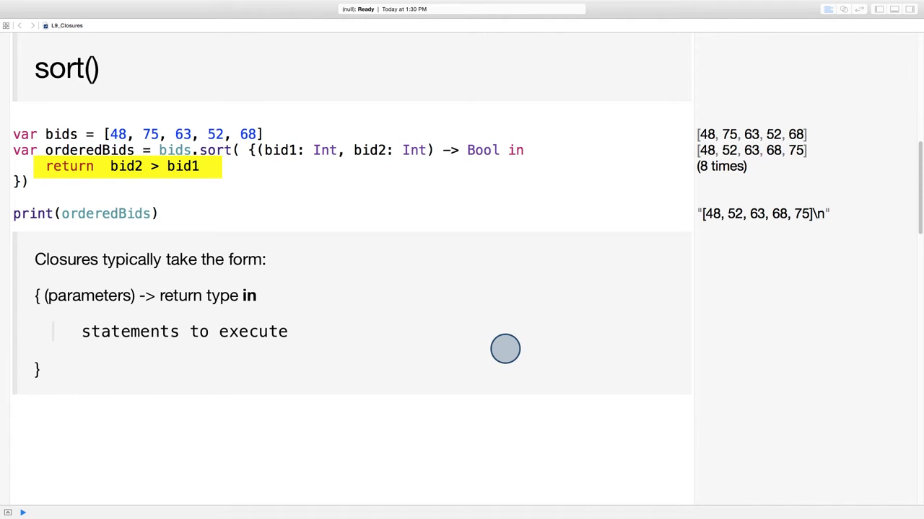
Write birthYears, reverseChronologicalYears = birthYears.sort({ }), and a terminator:"" display line
type(", terminator:\"\"")
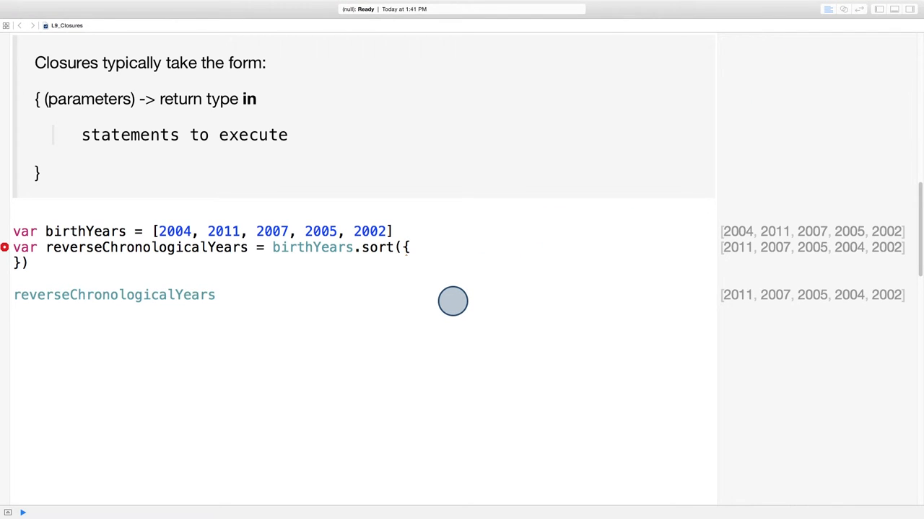
mouse_move(452, 305)
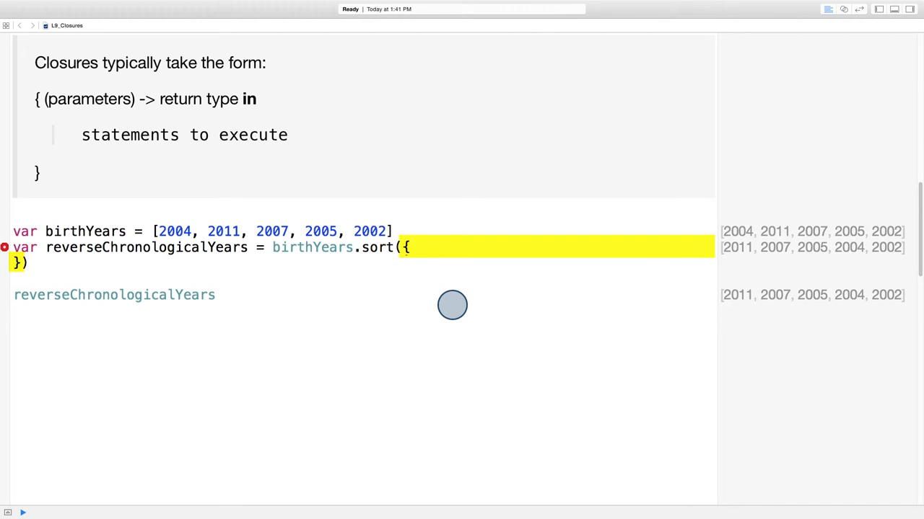
Declare the closure signature (year1: Int, year2: Int) -> Bool in and begin a return line
type("()")
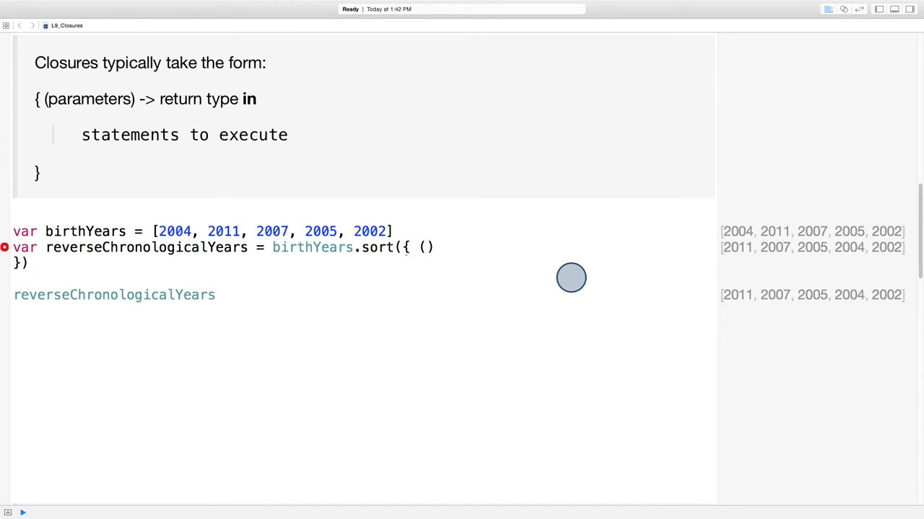
type("Int, Int")
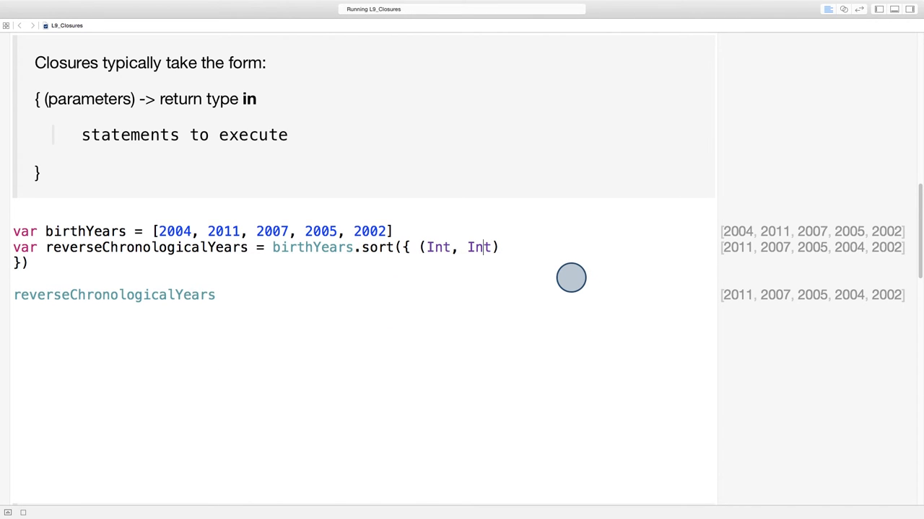
type("year1:")
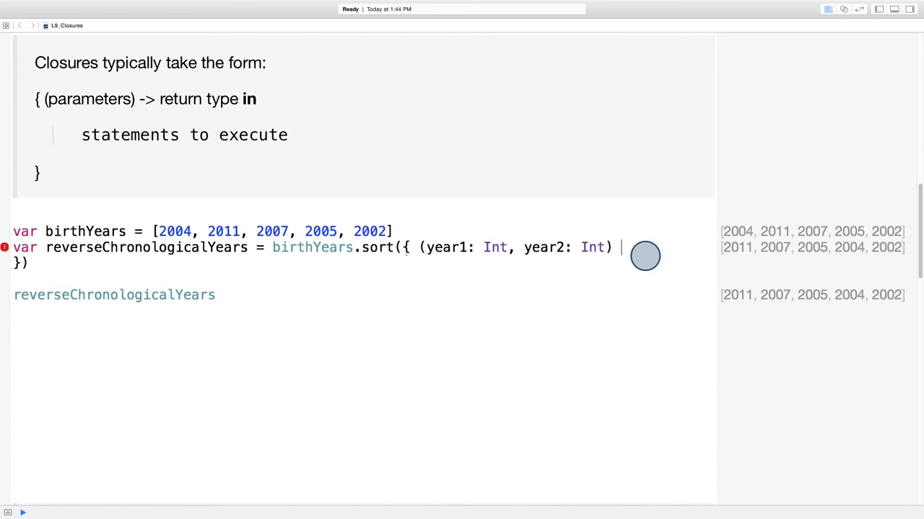
type("->")
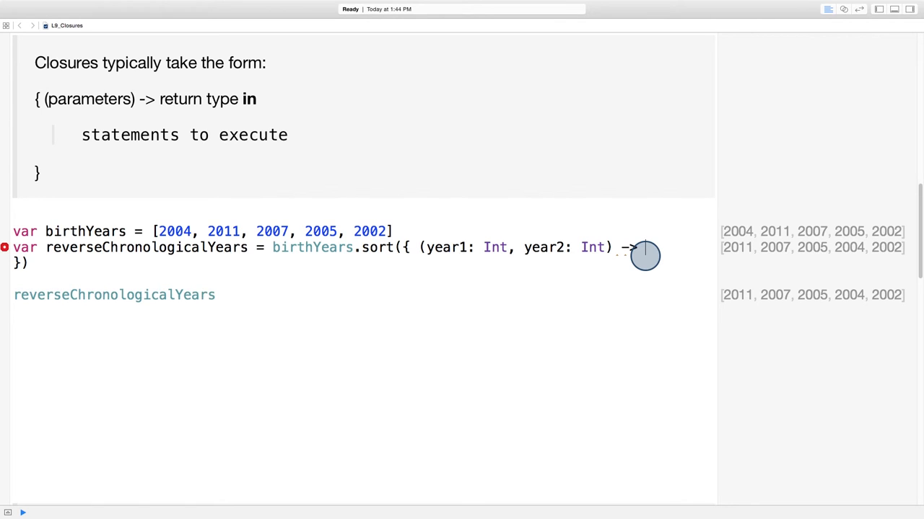
type("Bool")
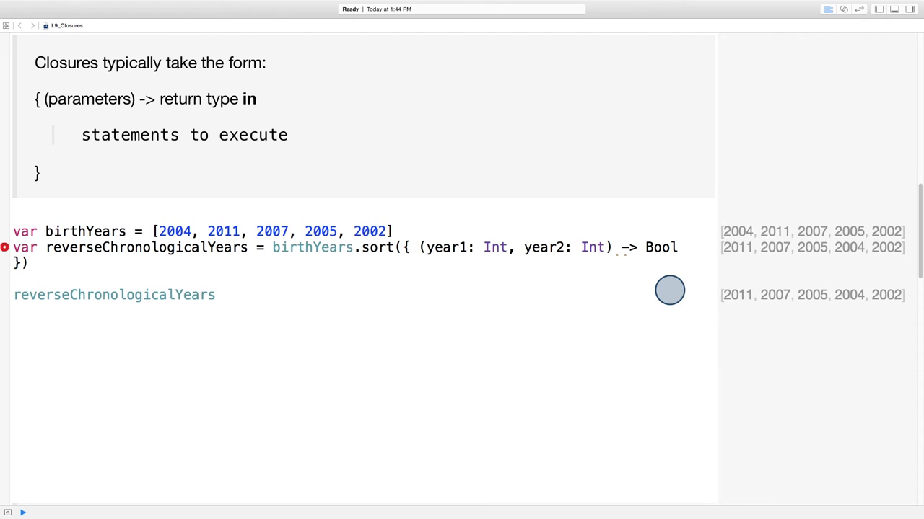
left_click(686, 247)
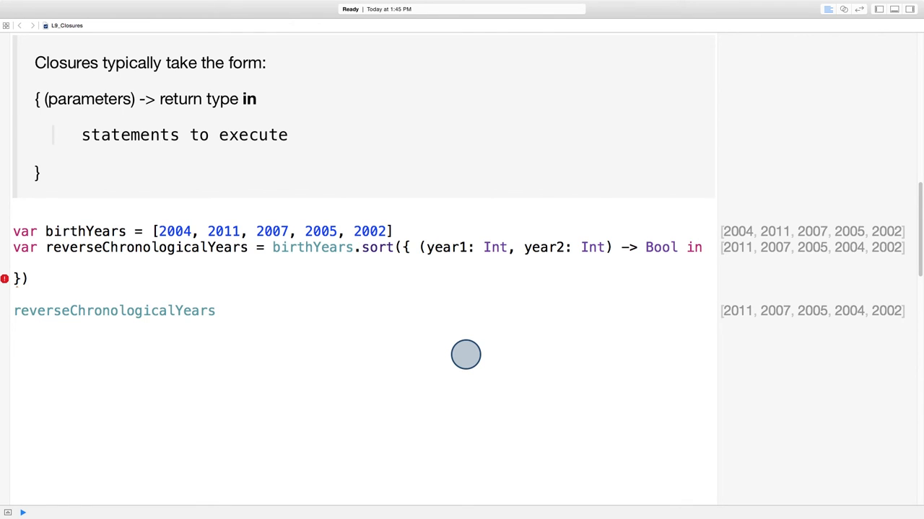
type("return")
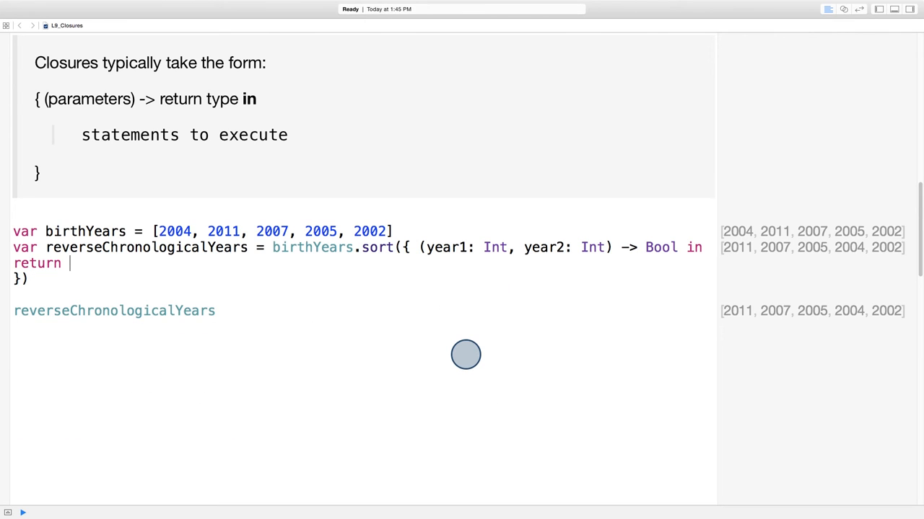